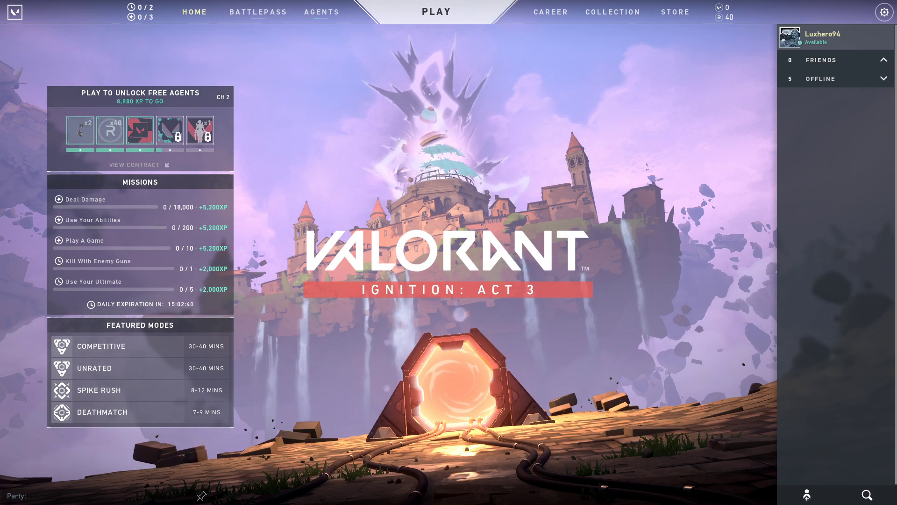
mouse_move(440, 138)
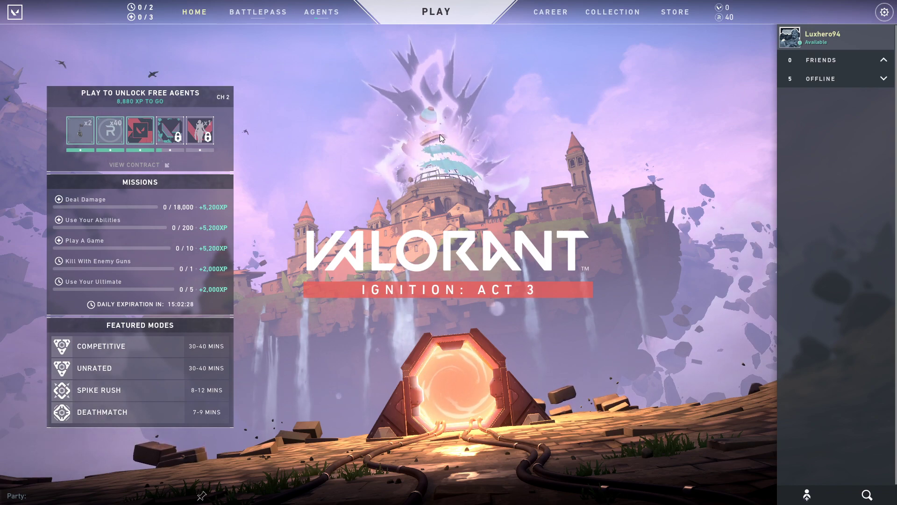
mouse_move(869, 24)
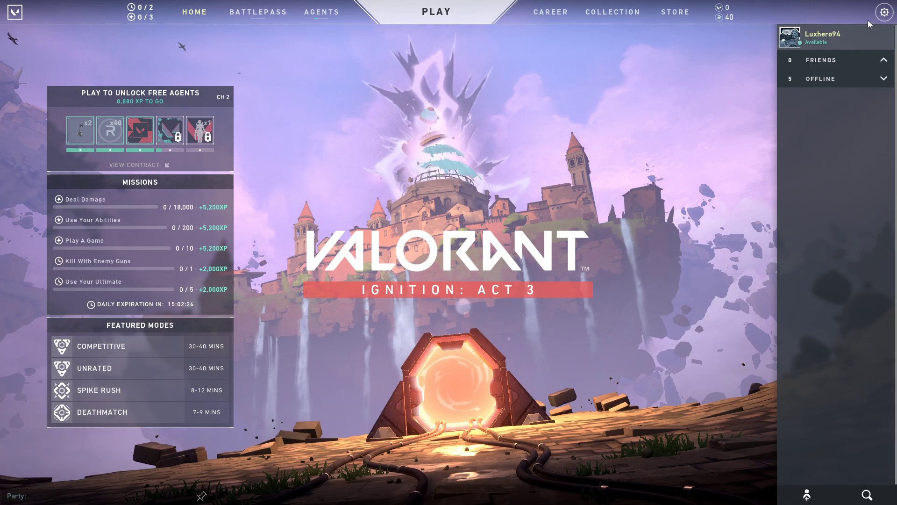
Step: Lower VALORANT's Texture Quality to Low, turn Bloom off, and close settings
left_click(884, 12)
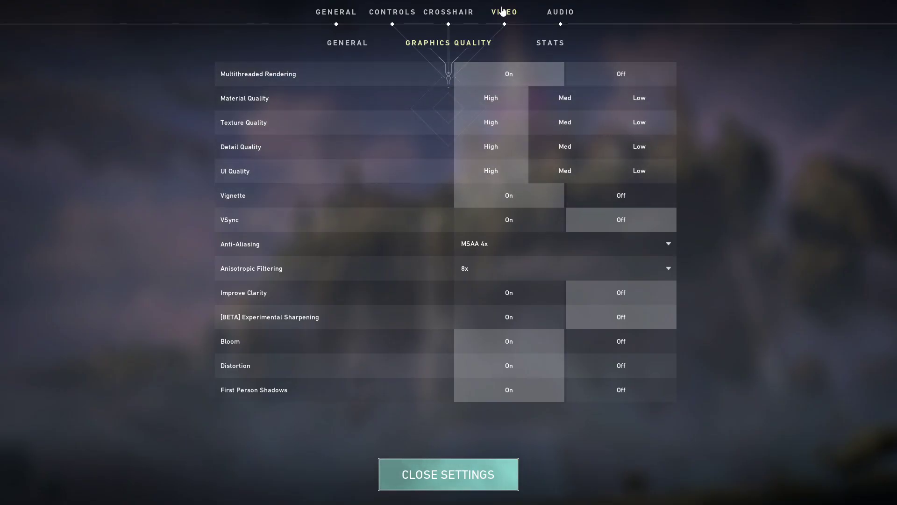
left_click(347, 42)
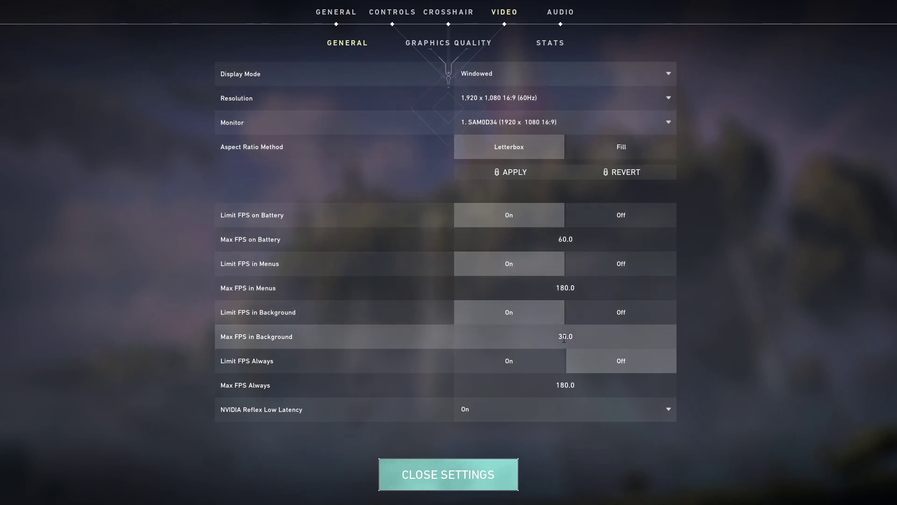
mouse_move(565, 384)
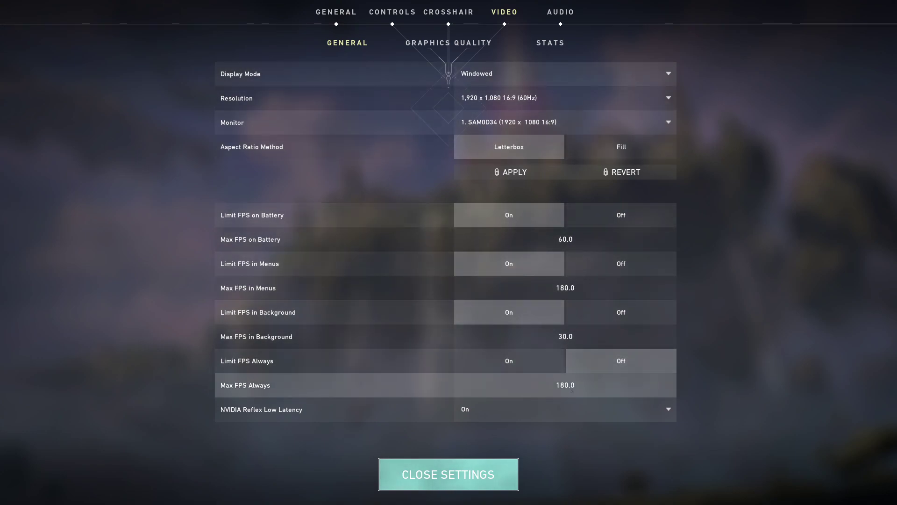
mouse_move(546, 343)
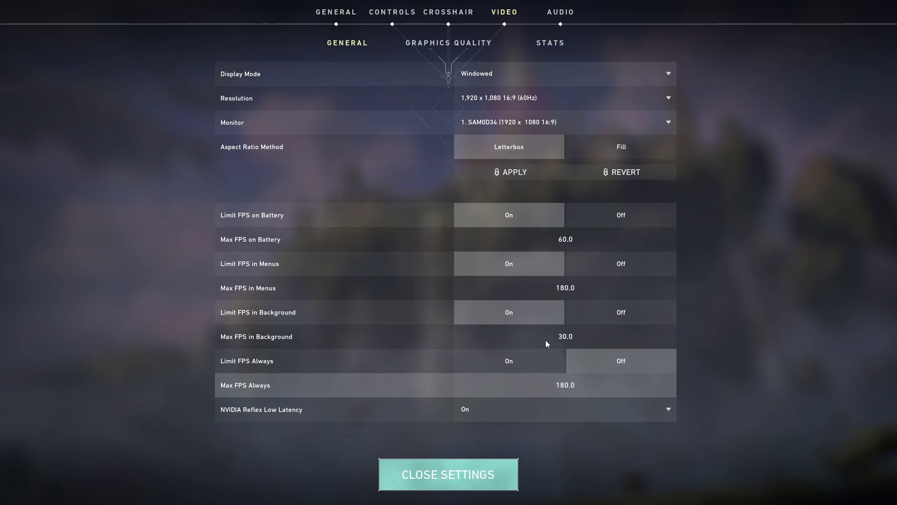
left_click(448, 43)
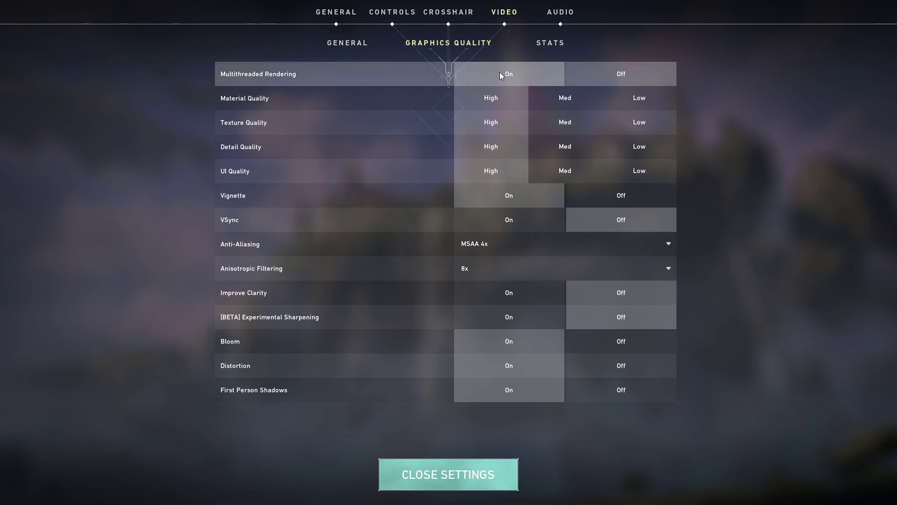
mouse_move(625, 128)
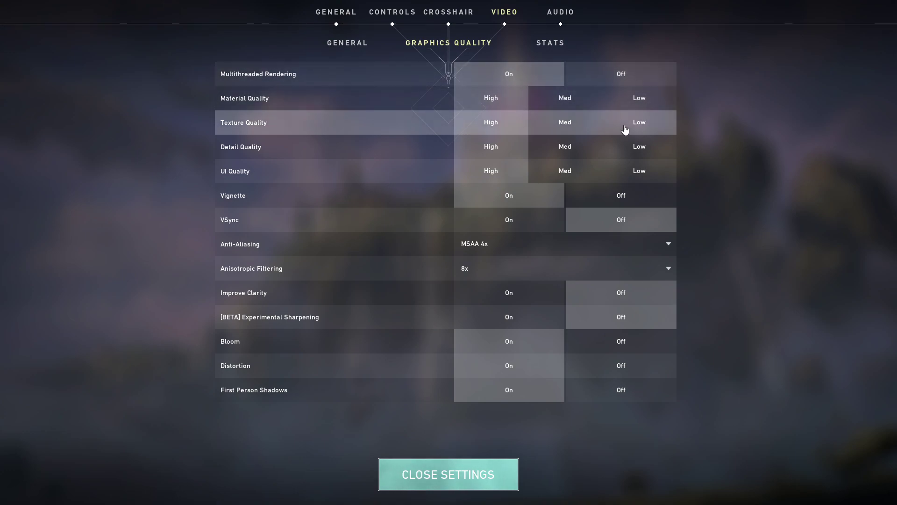
left_click(638, 122)
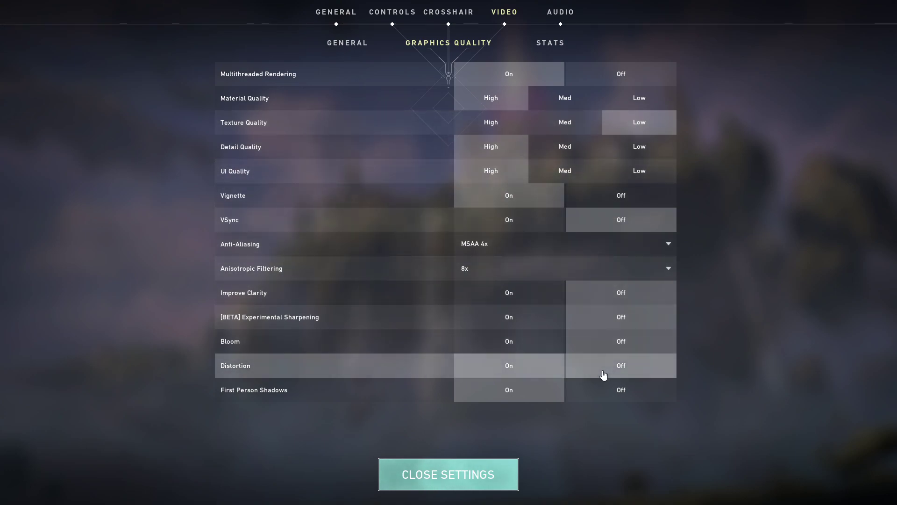
left_click(448, 474)
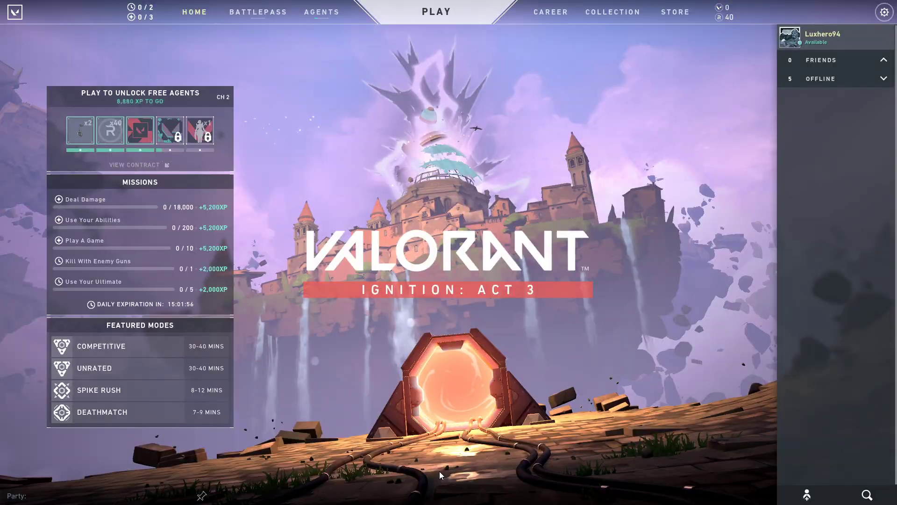
Step: In Task Manager, go to VALORANT's details and bring up priority options for VALORANT-Win64-Shipping.exe
left_click(8, 496)
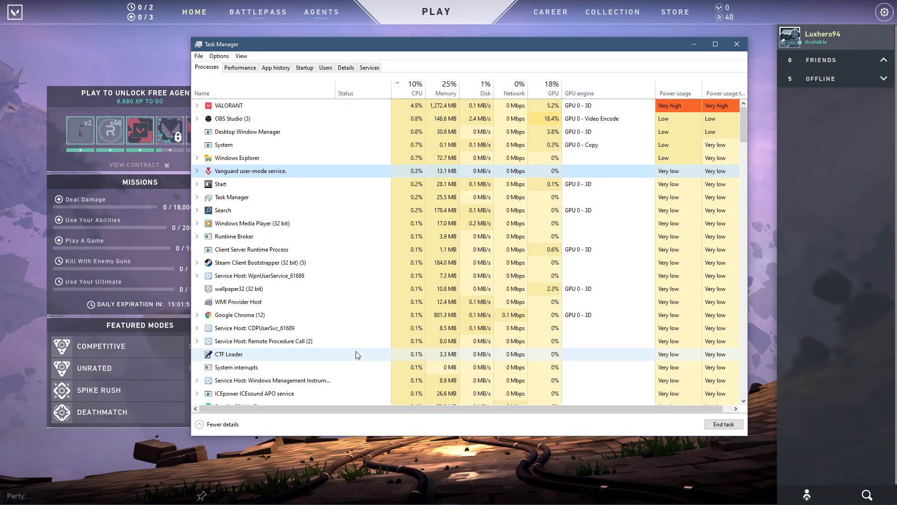
right_click(228, 105)
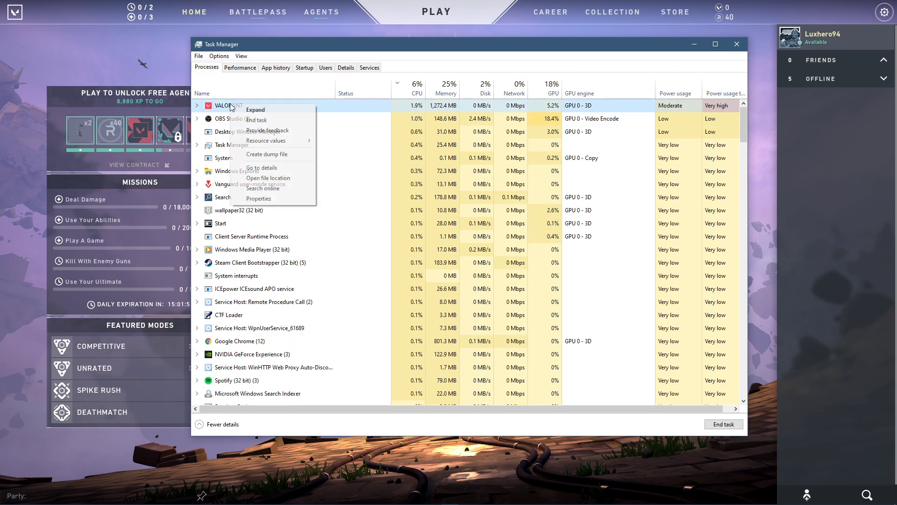
left_click(262, 167)
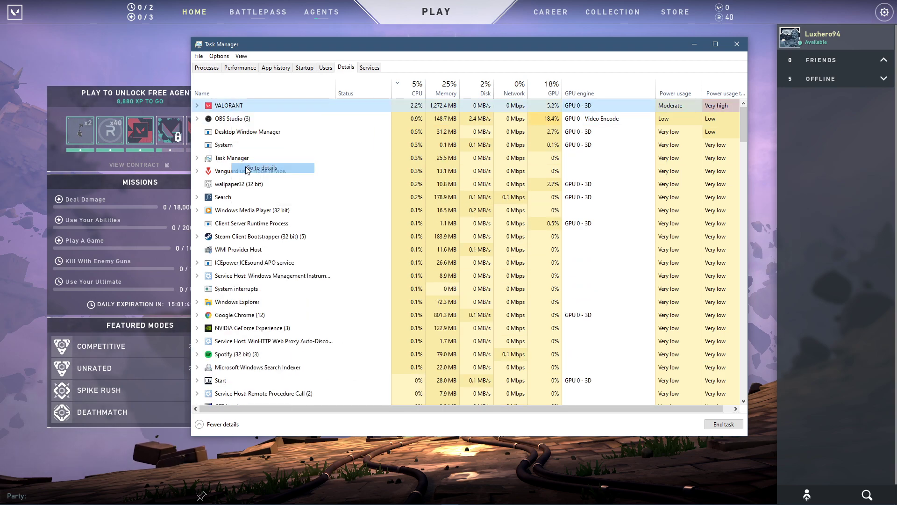
left_click(261, 168)
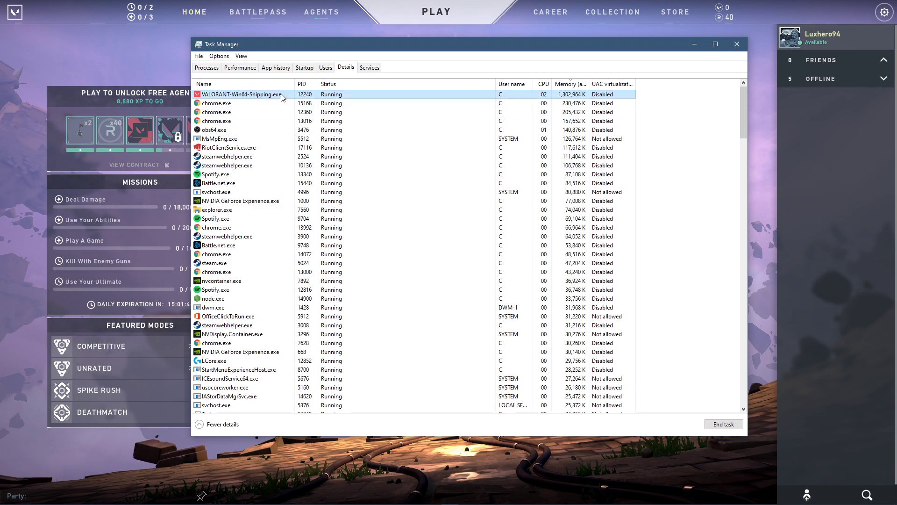
right_click(246, 93)
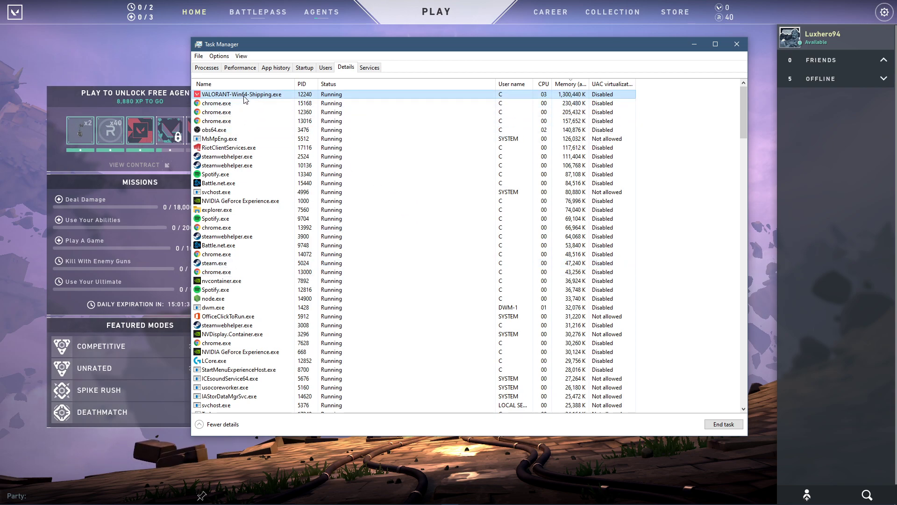
Step: Sort Task Manager's processes by CPU usage, then dismiss Task Manager and bring up VALORANT's game menu
left_click(207, 67)
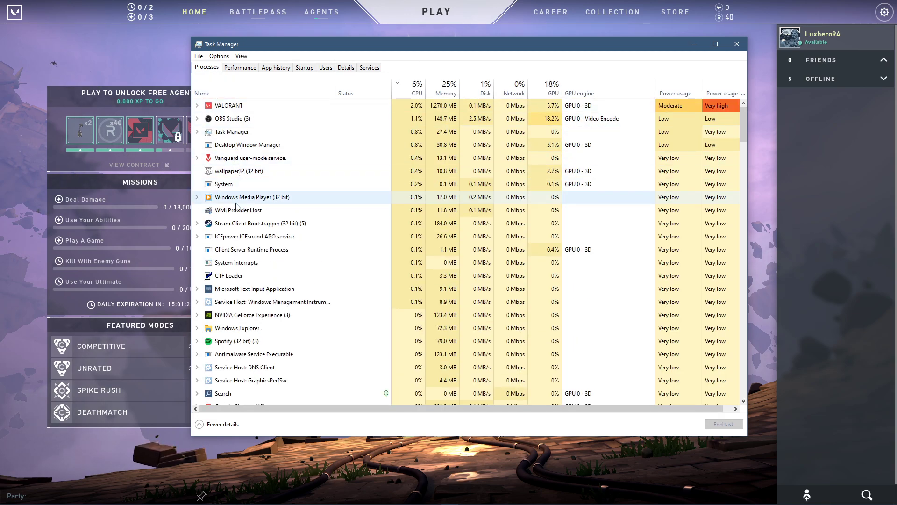
right_click(236, 183)
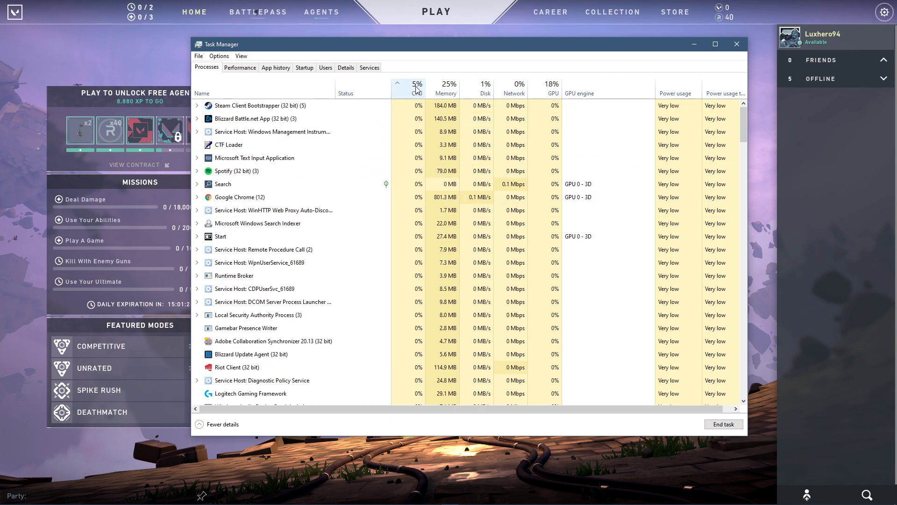
left_click(417, 86)
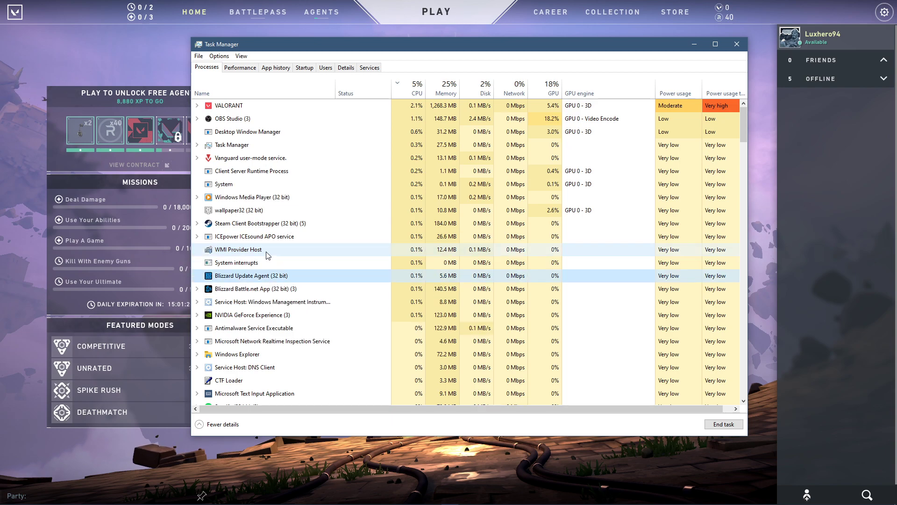
right_click(252, 230)
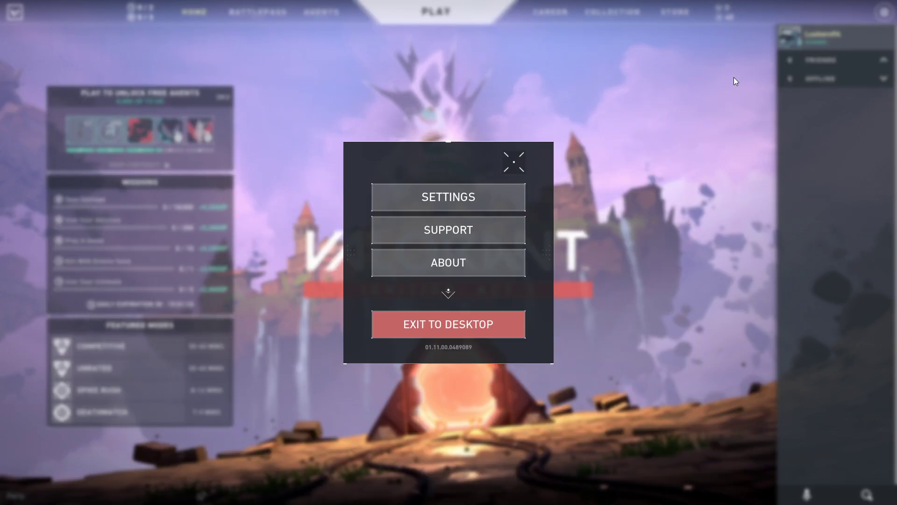
Step: Quit VALORANT to the desktop
left_click(448, 324)
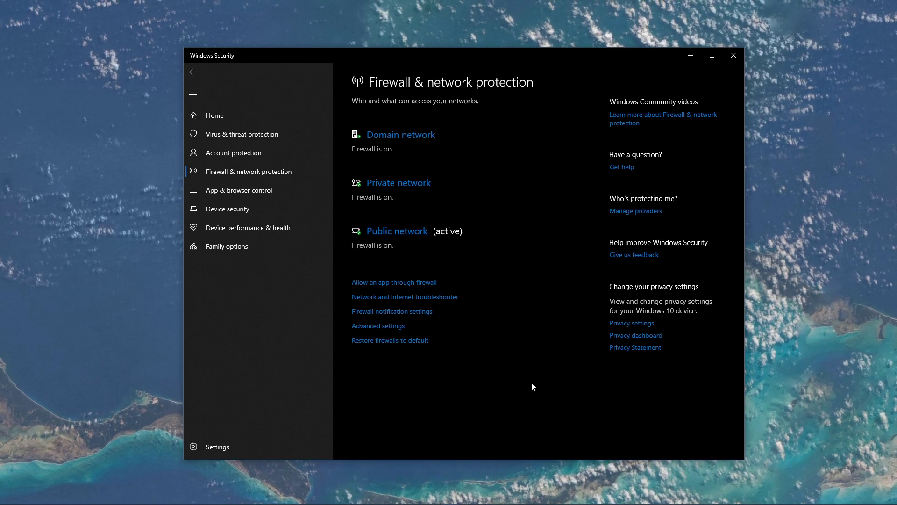
mouse_move(491, 349)
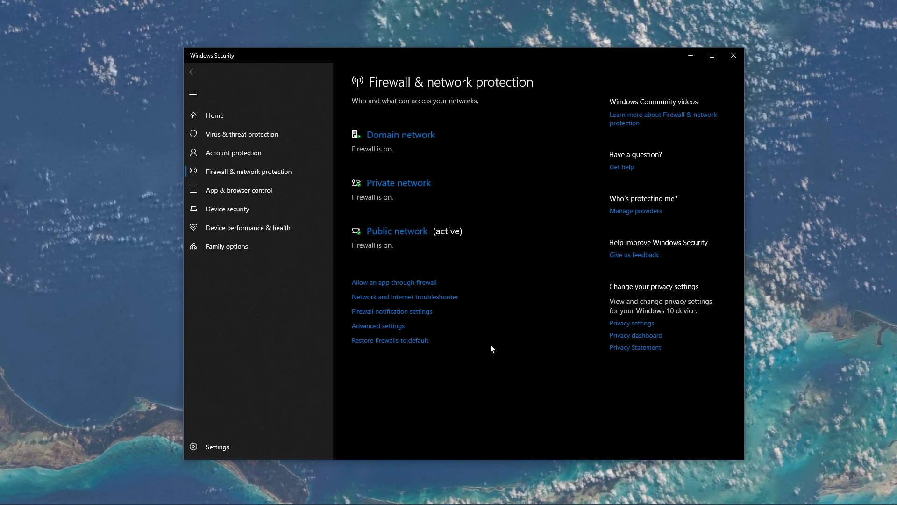
mouse_move(731, 65)
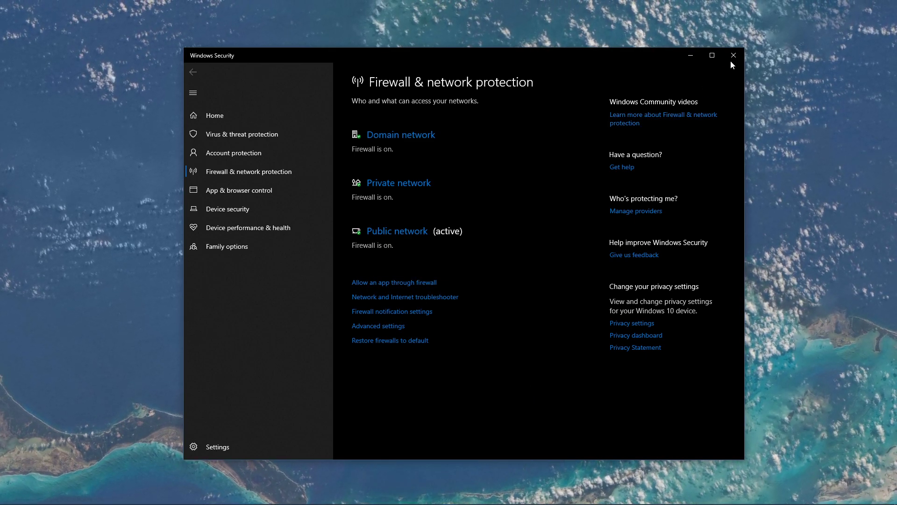
Step: Unlock the firewall's allowed apps list and start browsing for another app
left_click(393, 282)
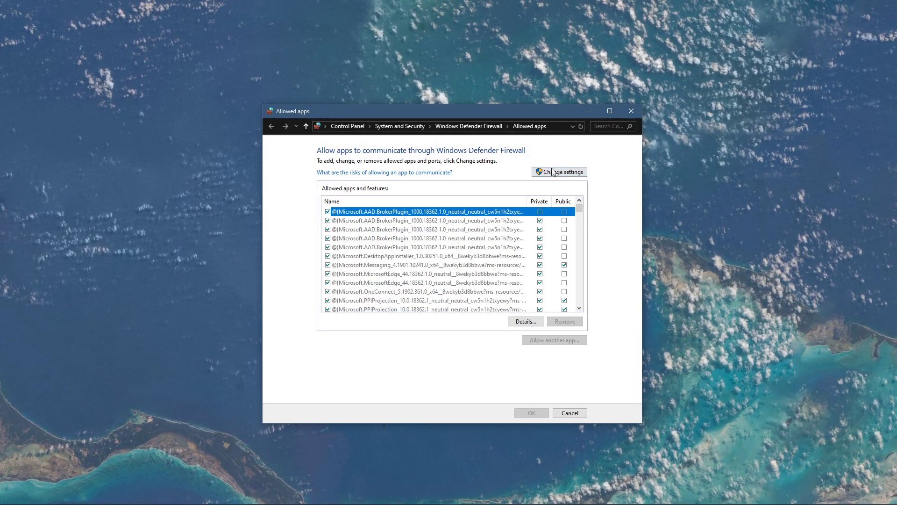
left_click(559, 171)
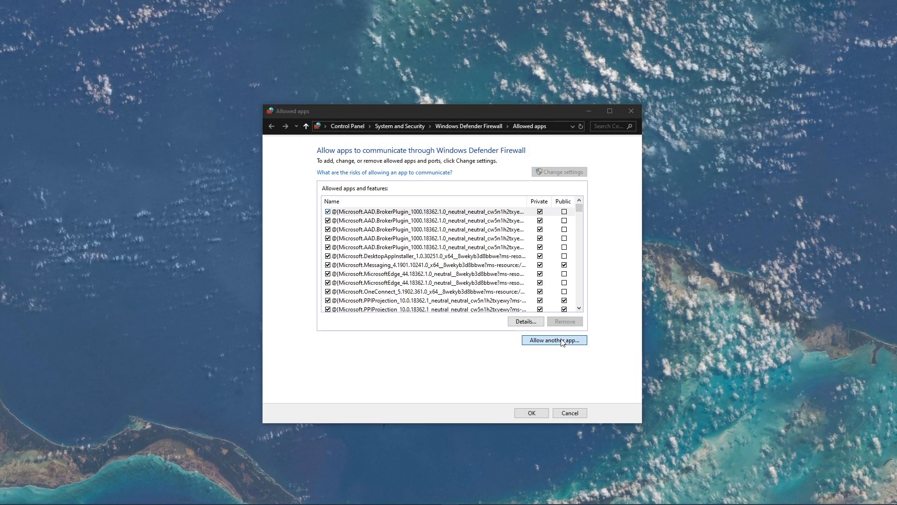
left_click(553, 340)
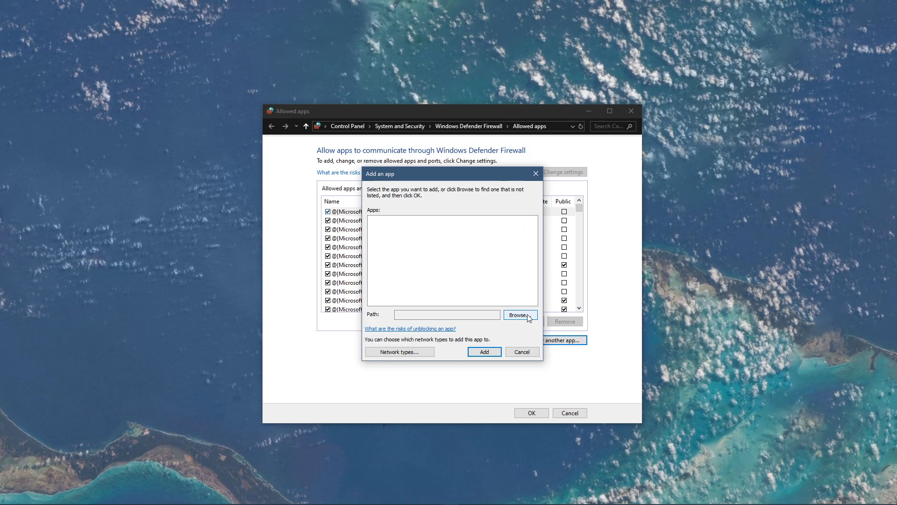
left_click(519, 315)
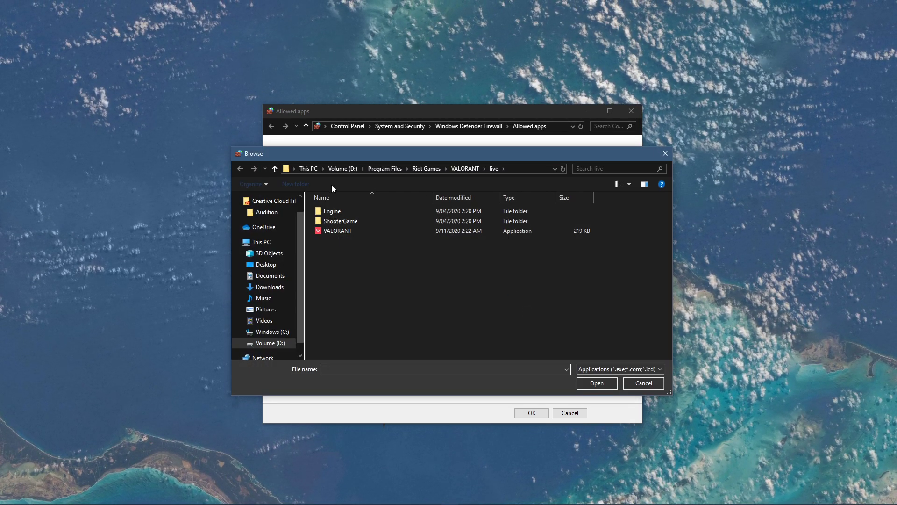
Step: Add VALORANT from D:\Program Files\Riot Games\VALORANT to allowed apps and close the window
left_click(342, 168)
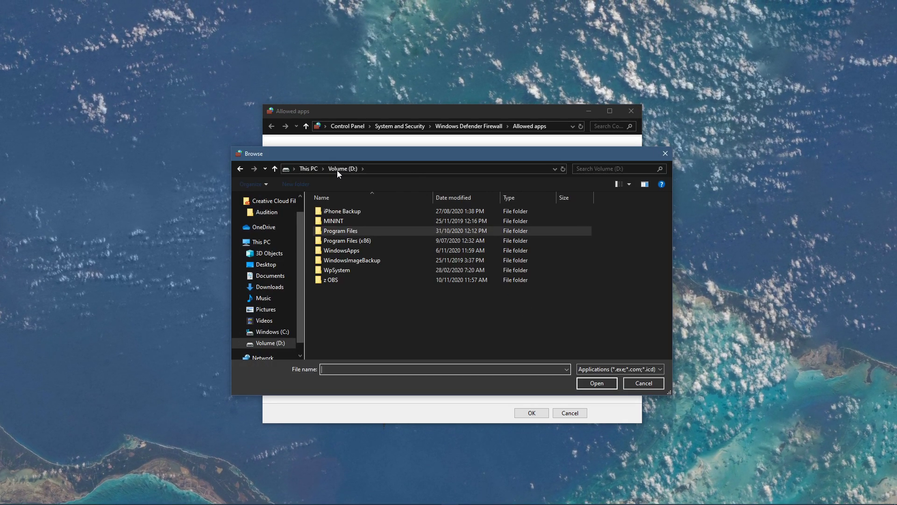
left_click(341, 231)
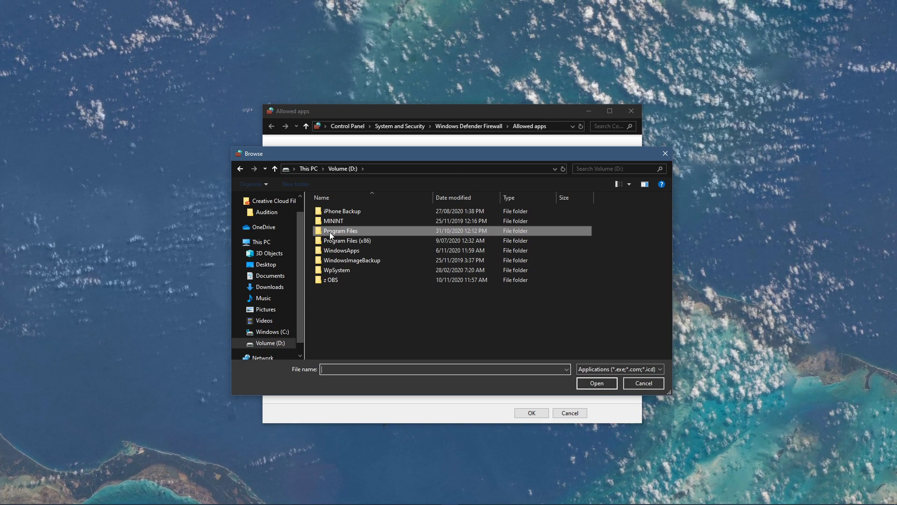
double_click(341, 231)
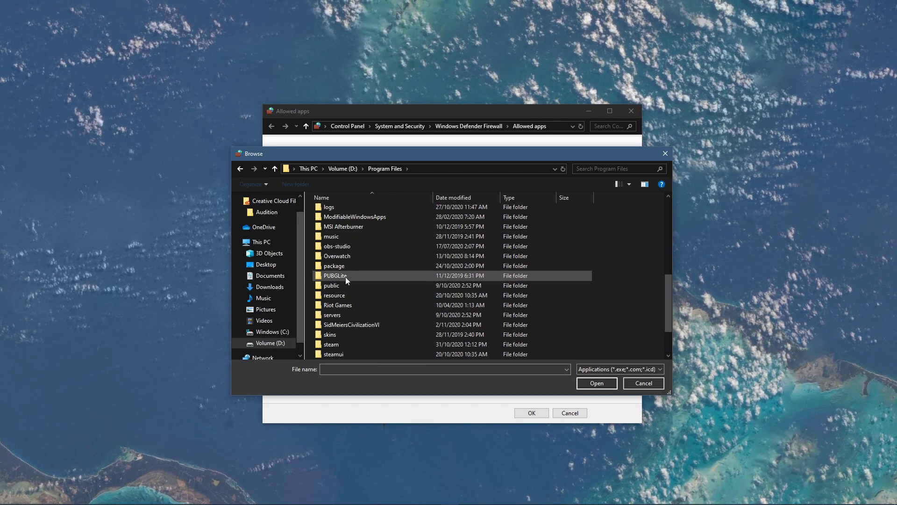
double_click(337, 304)
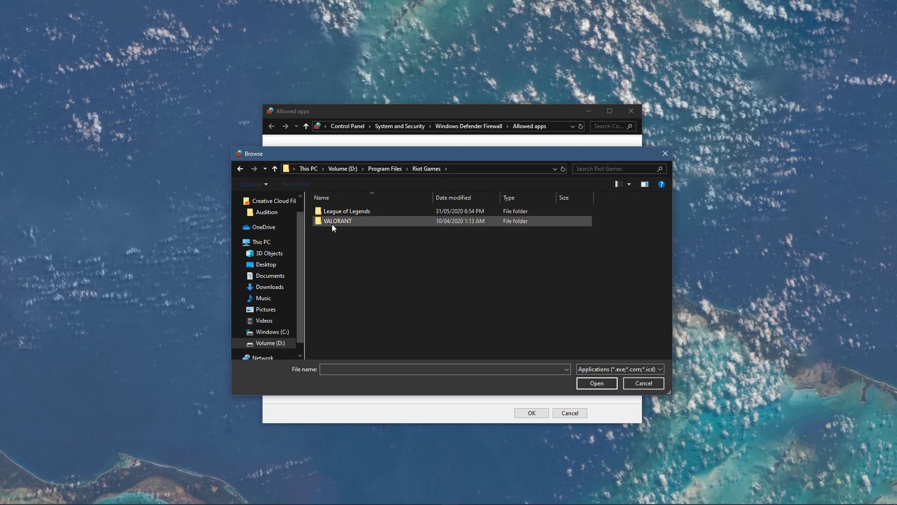
double_click(337, 221)
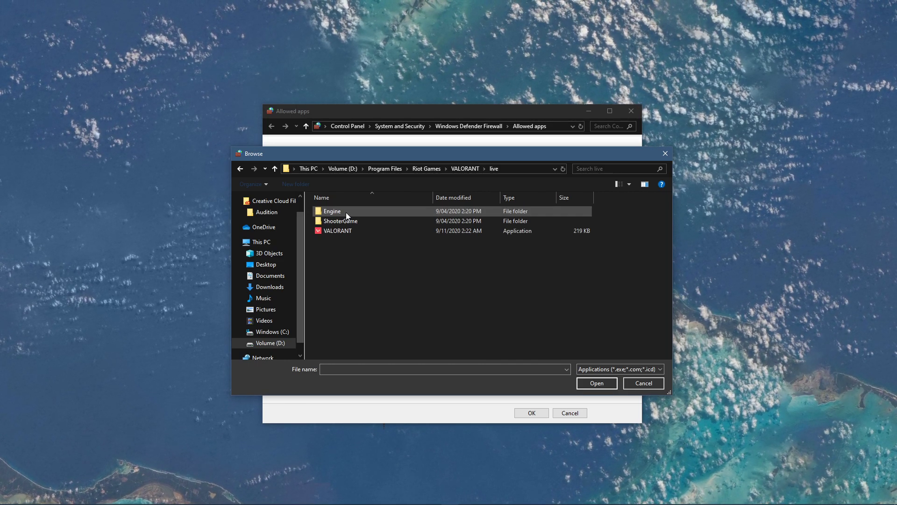
left_click(338, 231)
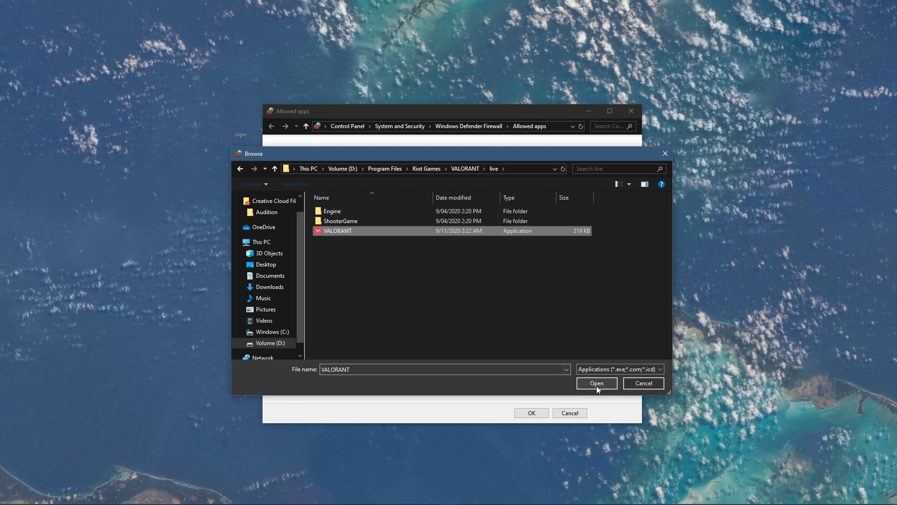
left_click(596, 383)
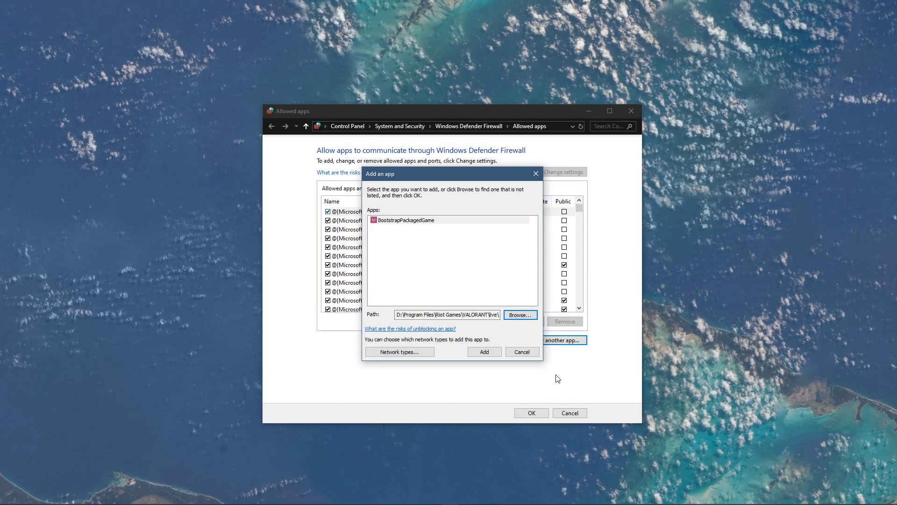
left_click(522, 352)
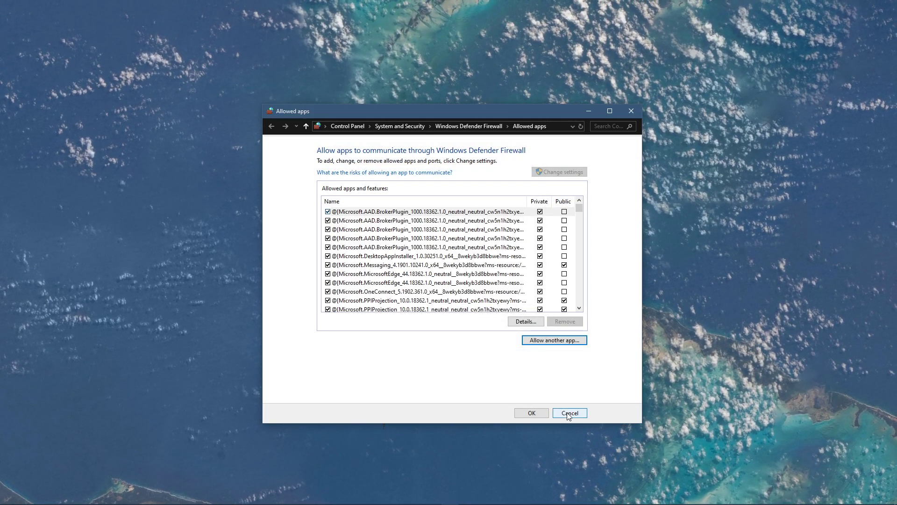
left_click(569, 413)
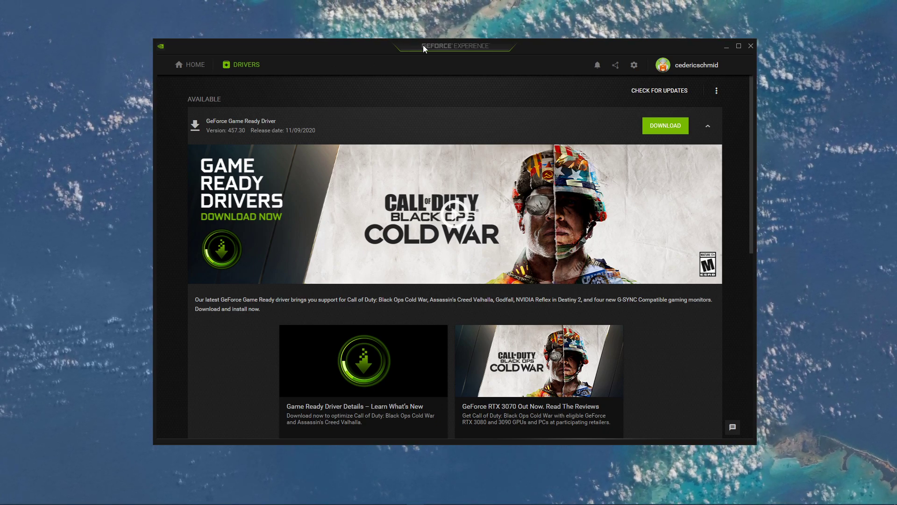
mouse_move(471, 69)
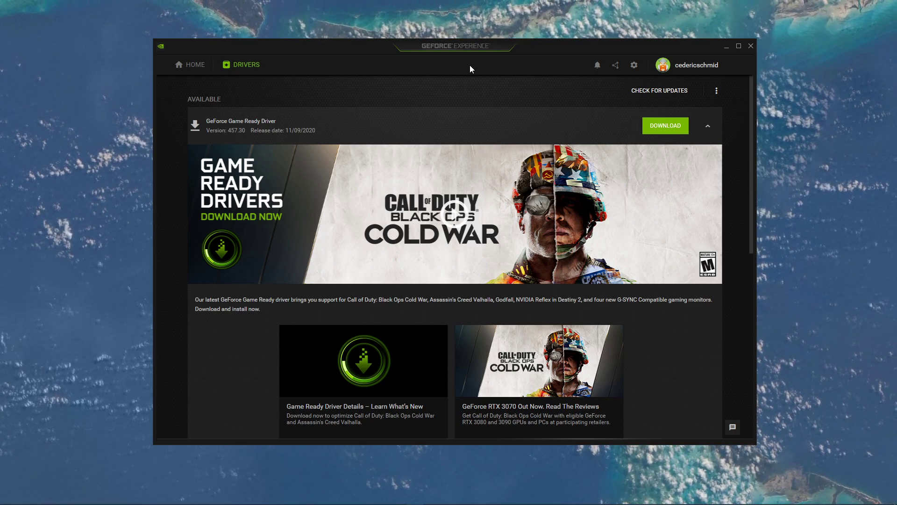
mouse_move(664, 129)
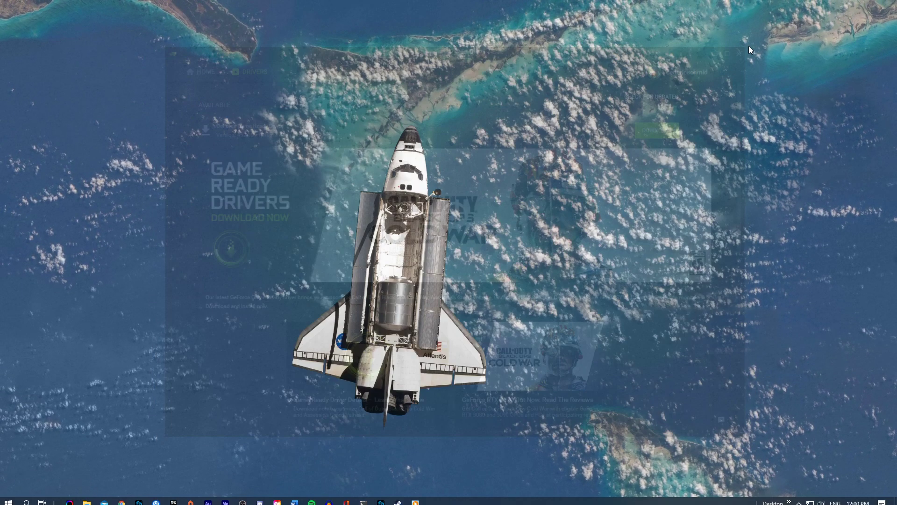
Step: Search the Start menu for Windows Update and check for new updates
type("updat")
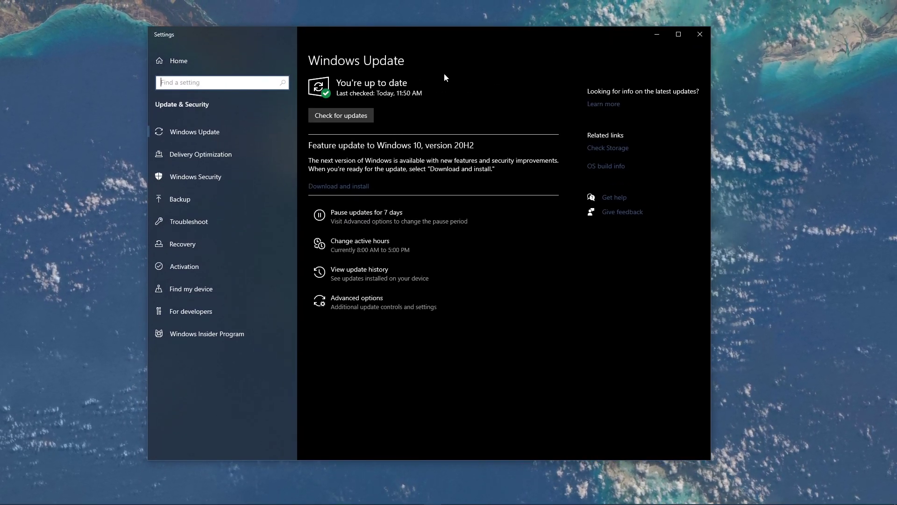
left_click(341, 115)
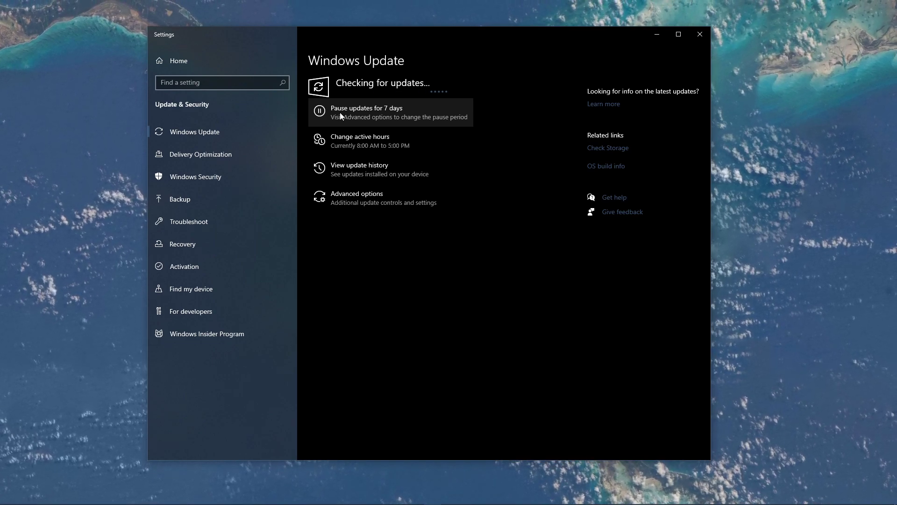
mouse_move(665, 59)
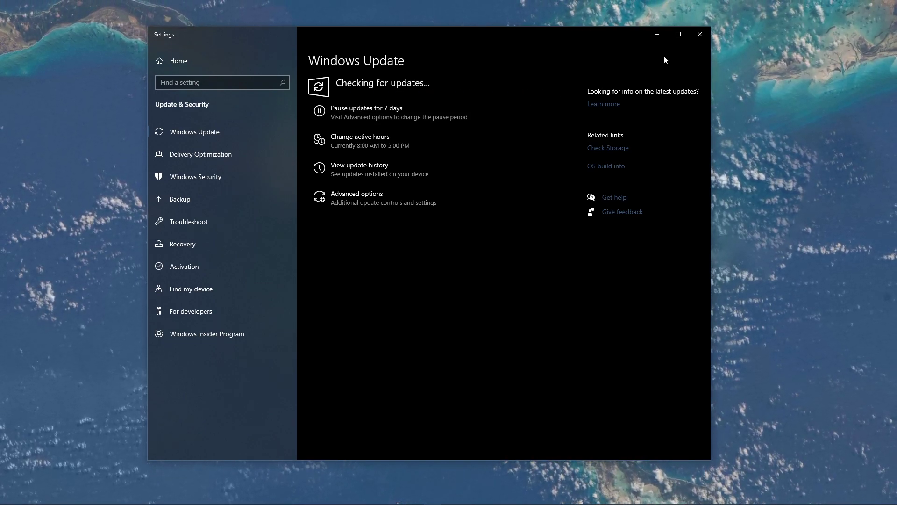